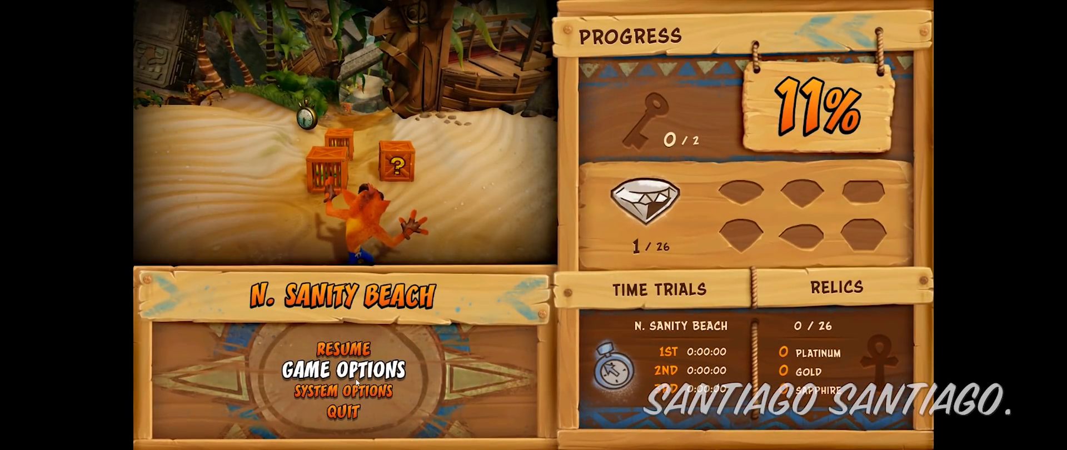
Open System Options from the game's pause menu to check display settings
{"action": "left_click", "coordinate": [343, 391]}
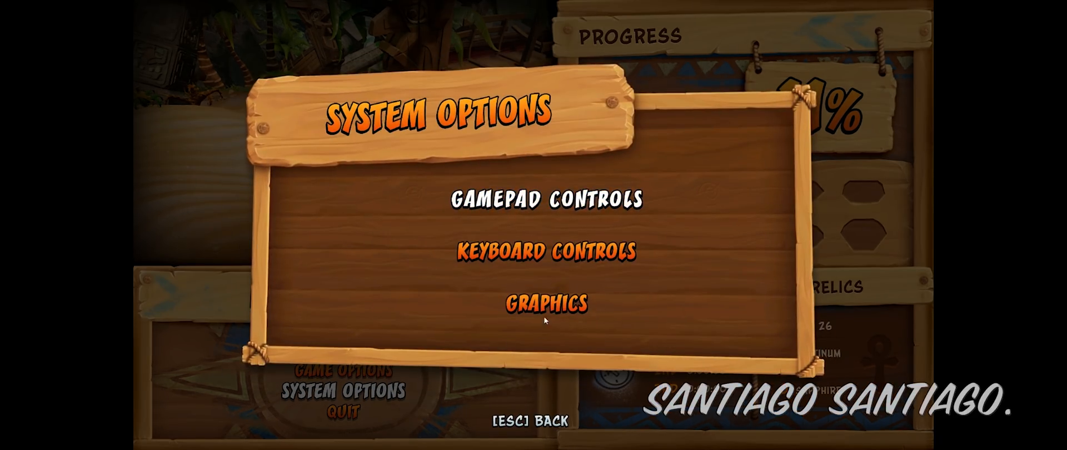
{"action": "left_click", "coordinate": [547, 304]}
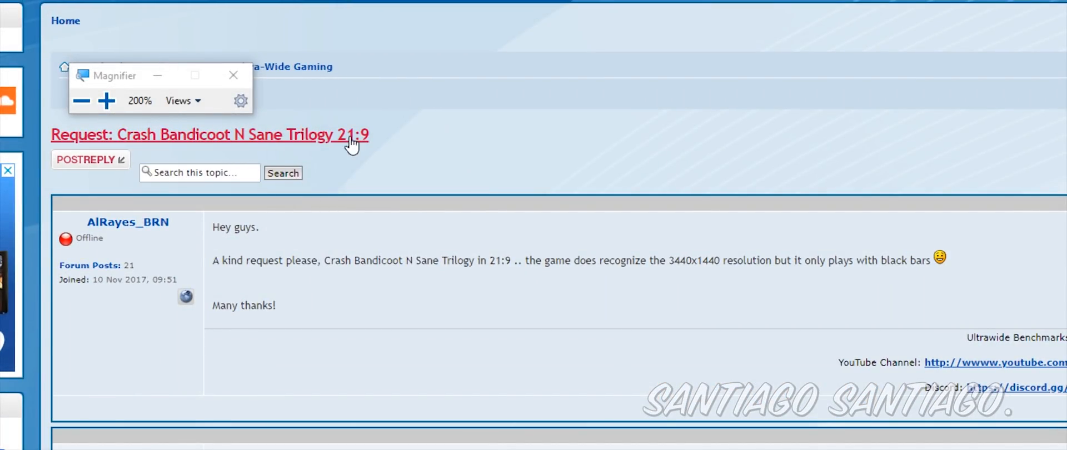
Scroll the 21:9 request thread to jackfuste's post with the part1 and part2 .rar links
{"action": "scroll", "scroll_direction": "down", "scroll_amount": 3}
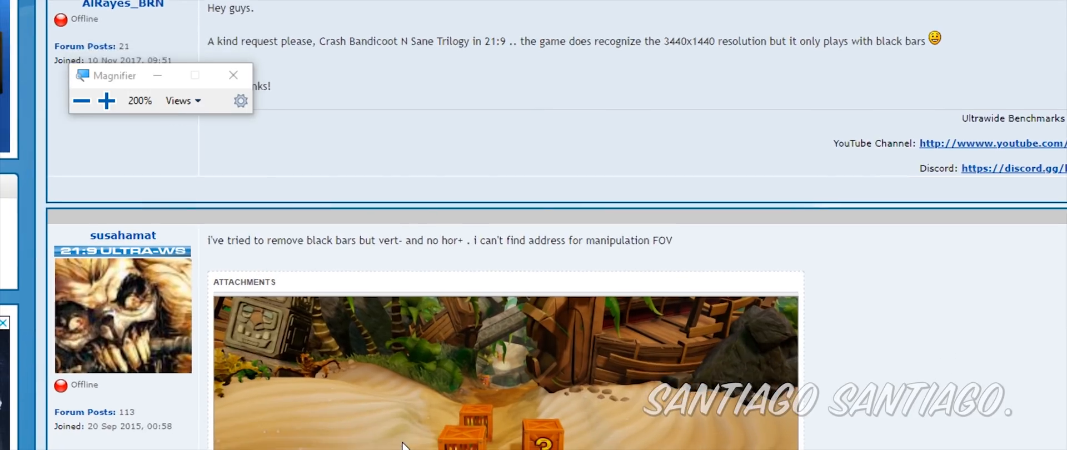
{"action": "scroll", "scroll_direction": "down", "scroll_amount": 3}
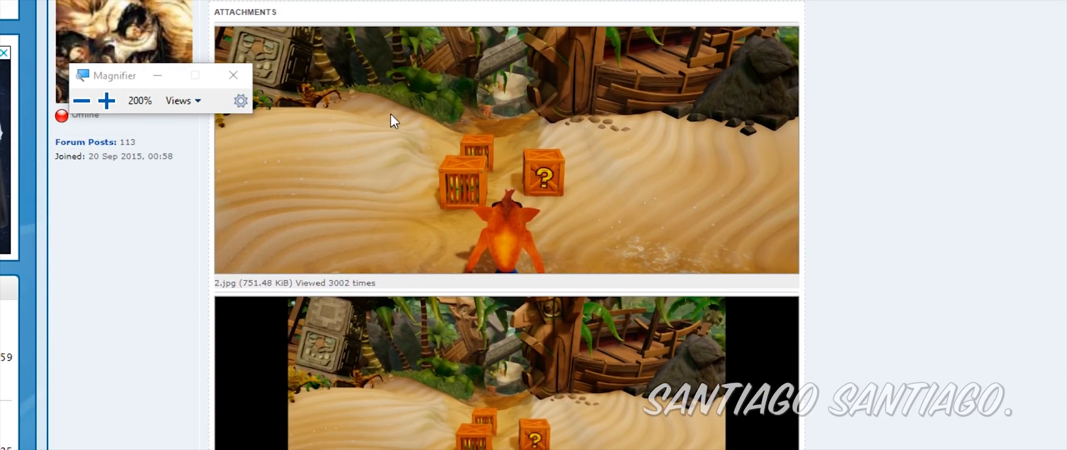
{"action": "scroll", "scroll_direction": "down", "scroll_amount": 3}
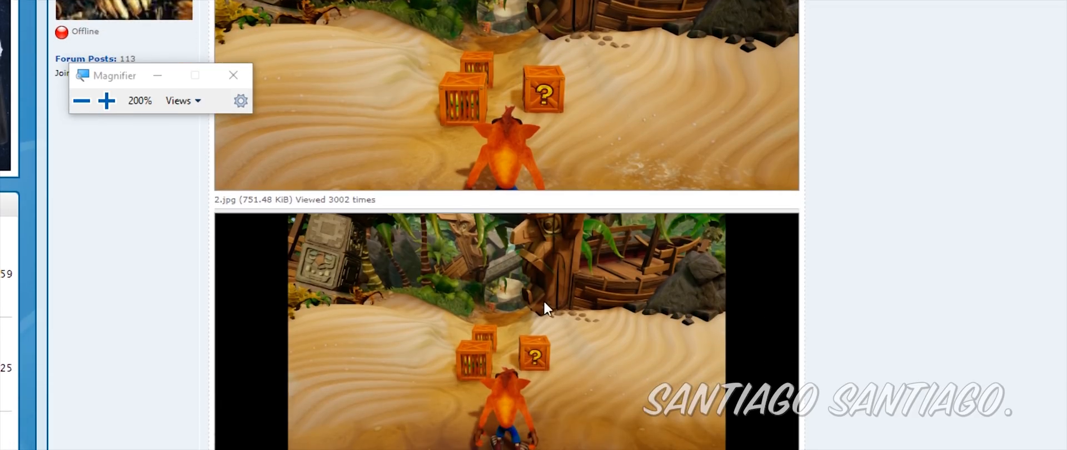
{"action": "scroll", "scroll_direction": "down", "scroll_amount": 3}
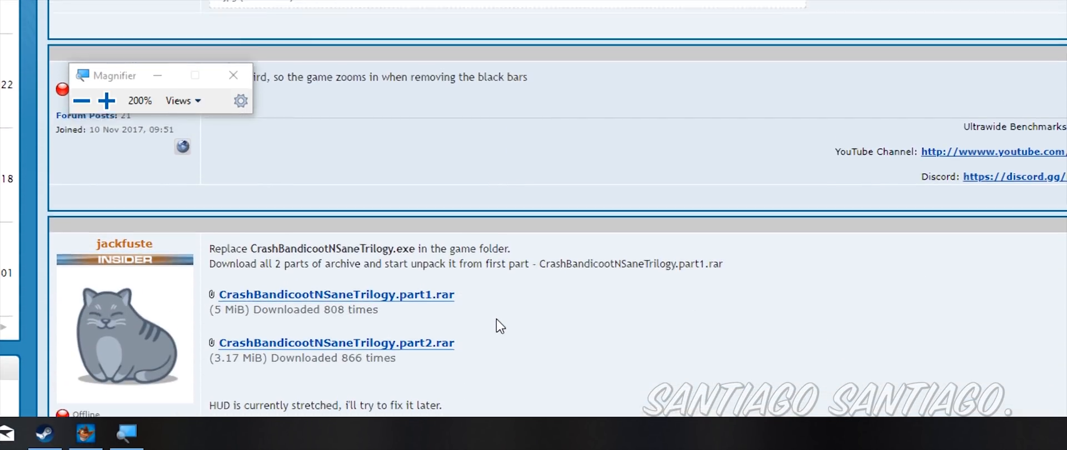
{"action": "scroll", "scroll_direction": "down", "scroll_amount": 3}
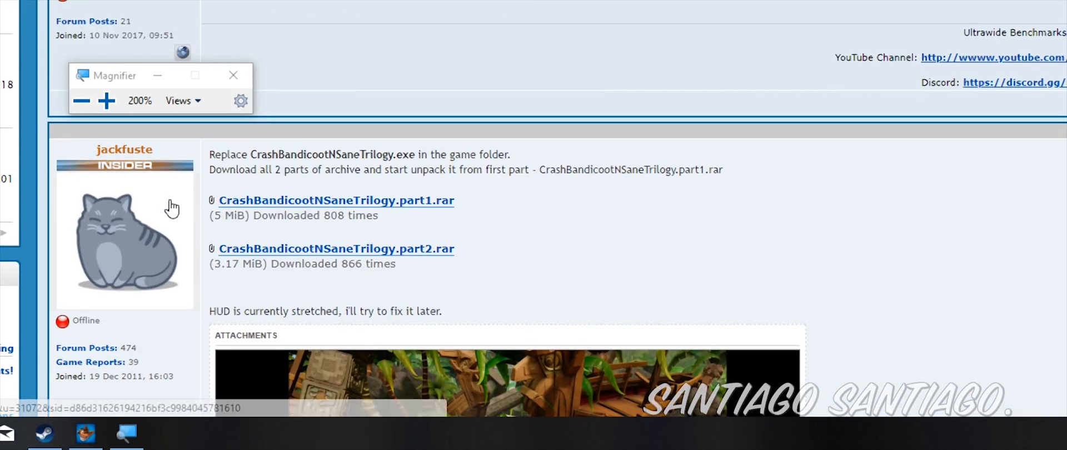
{"action": "mouse_move", "coordinate": [530, 306]}
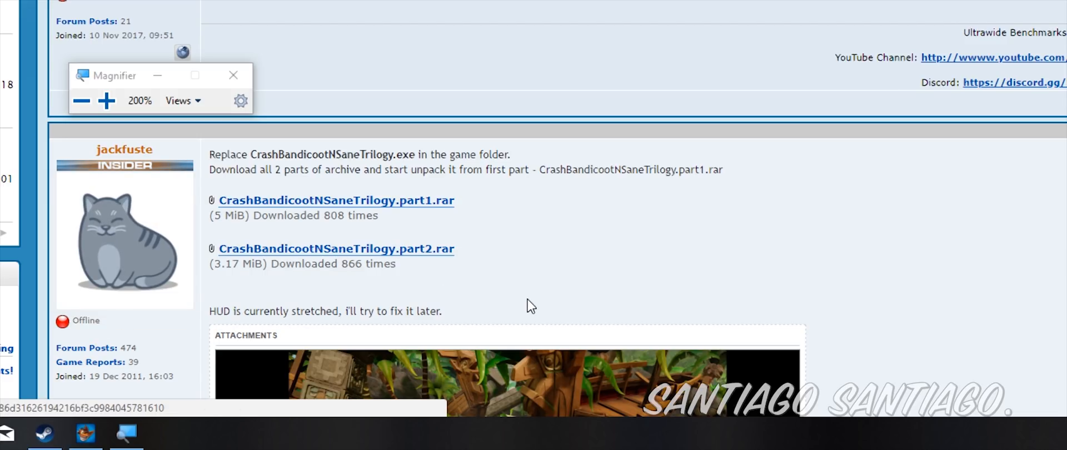
{"action": "scroll", "scroll_direction": "down", "scroll_amount": 3}
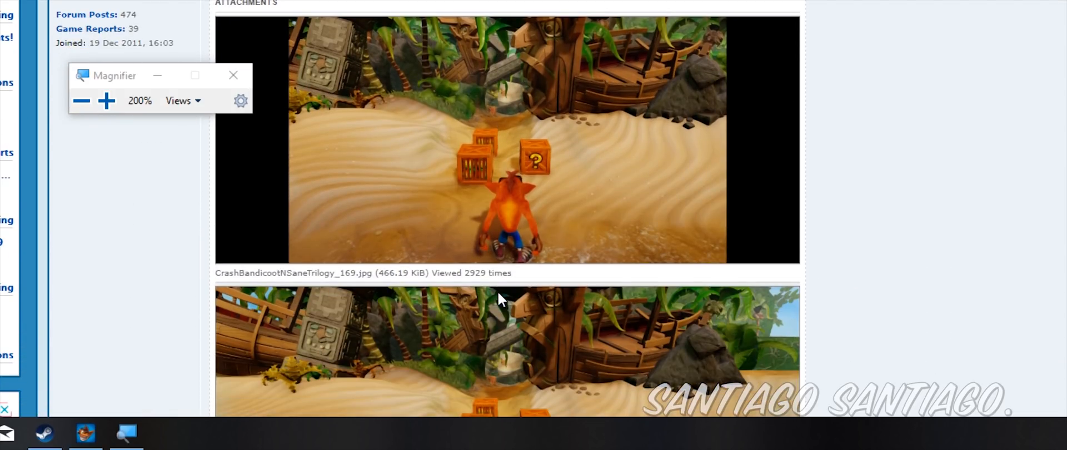
{"action": "scroll", "scroll_direction": "up", "scroll_amount": 3}
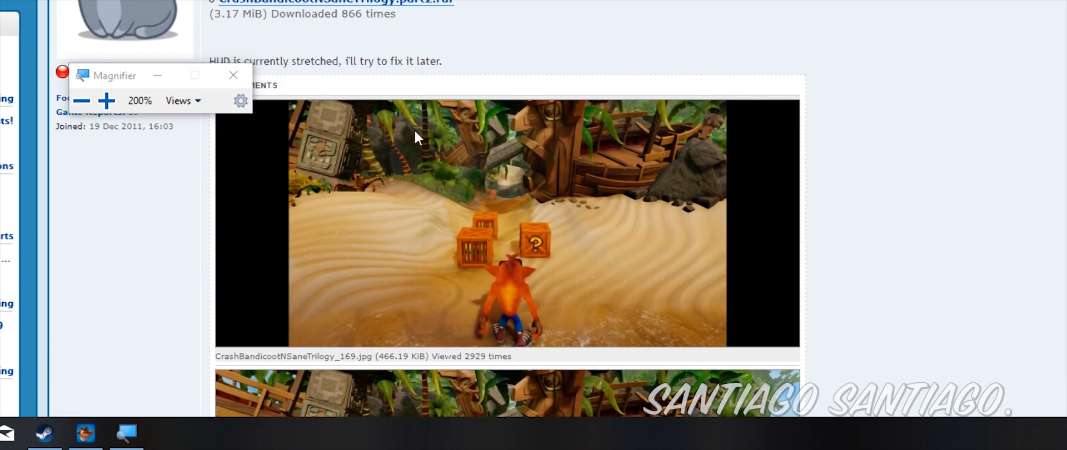
{"action": "scroll", "scroll_direction": "down", "scroll_amount": 3}
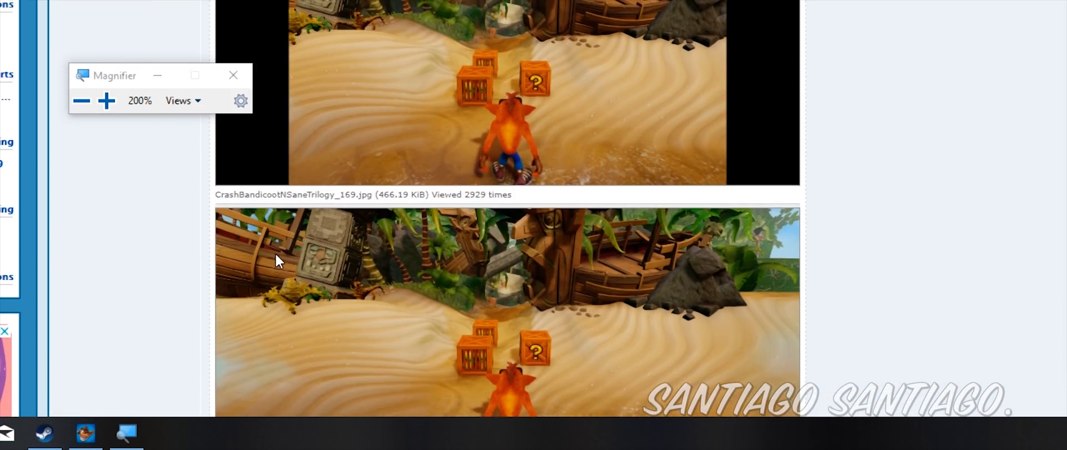
{"action": "scroll", "scroll_direction": "up", "scroll_amount": 3}
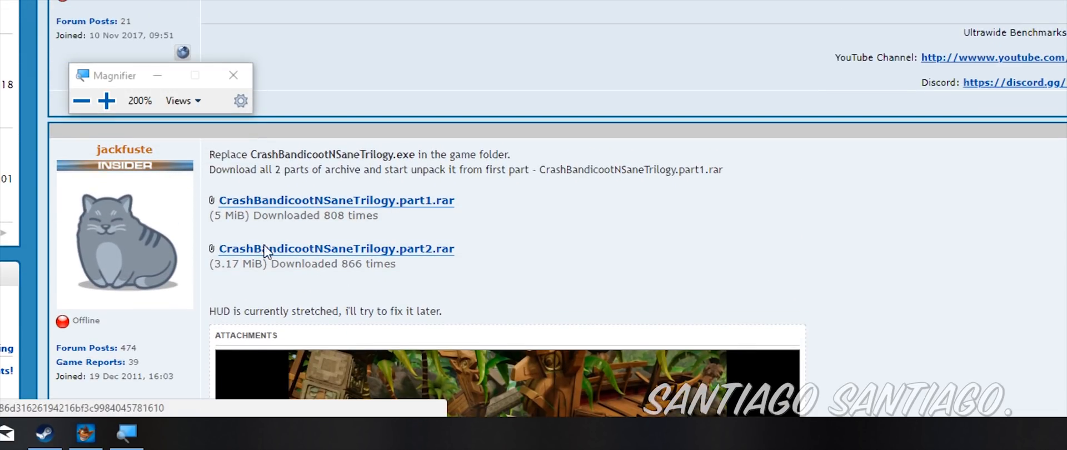
{"action": "mouse_move", "coordinate": [243, 65]}
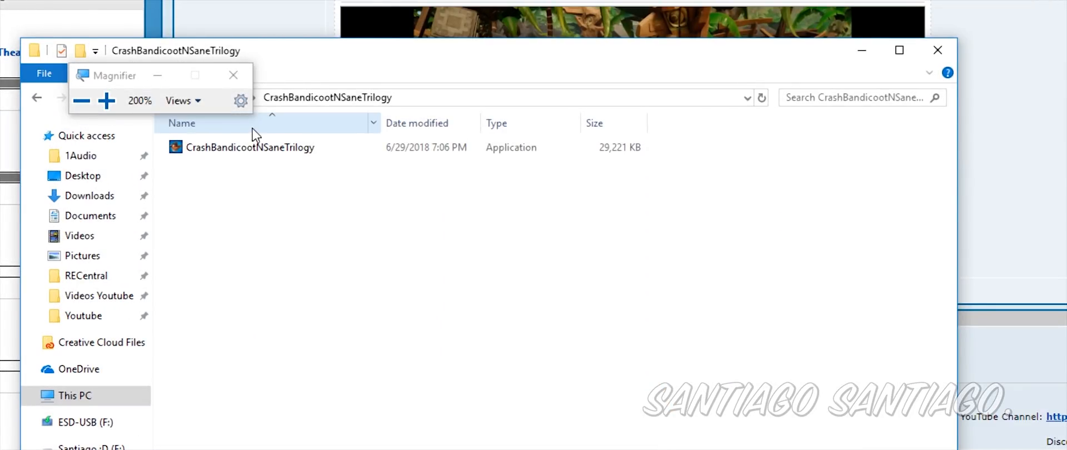
{"action": "mouse_move", "coordinate": [198, 153]}
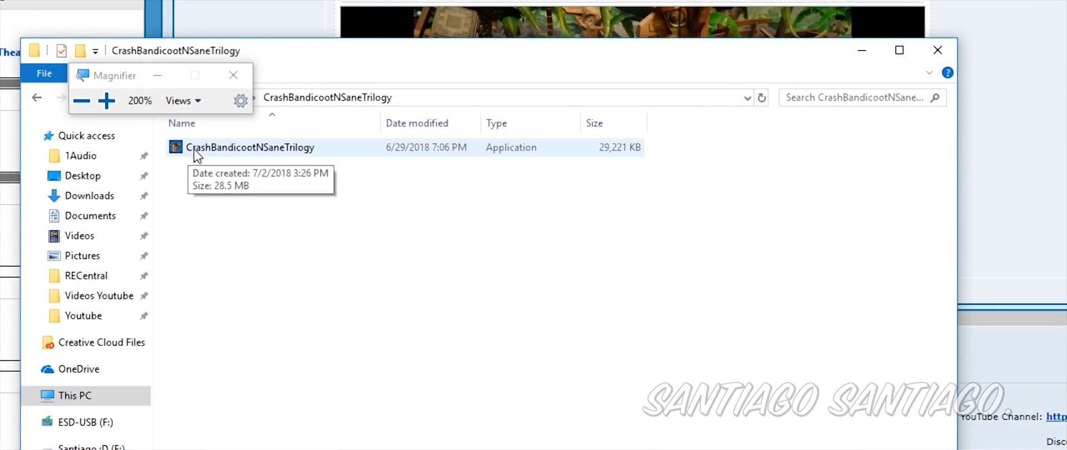
Copy the modded CrashBandicootNSaneTrilogy.exe from the extracted folder
{"action": "right_click", "coordinate": [250, 147]}
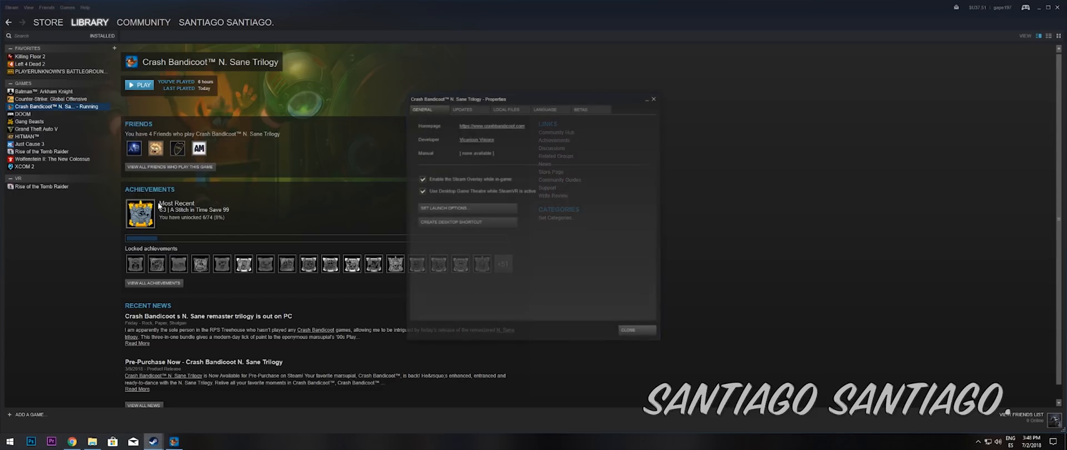
Browse the game's local files from the Local Files tab in Steam Properties
{"action": "left_click", "coordinate": [506, 109]}
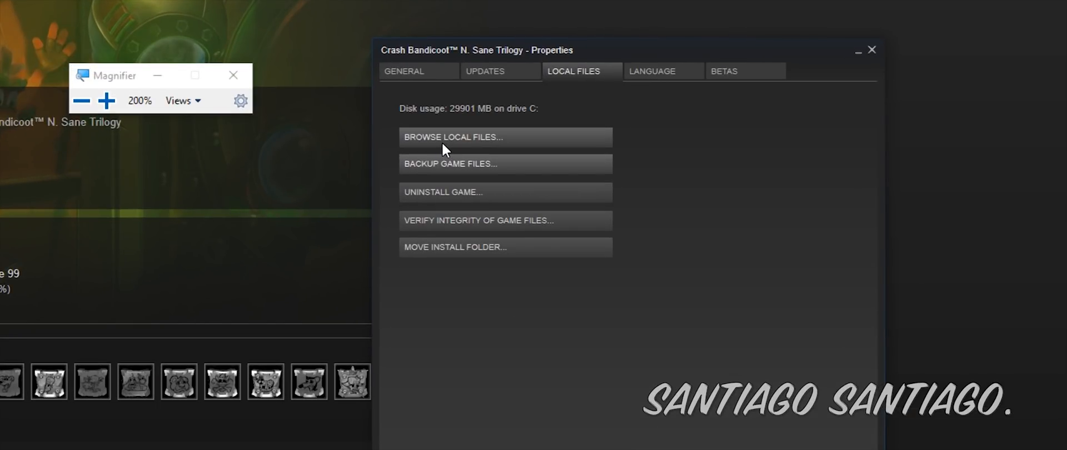
{"action": "left_click", "coordinate": [505, 136]}
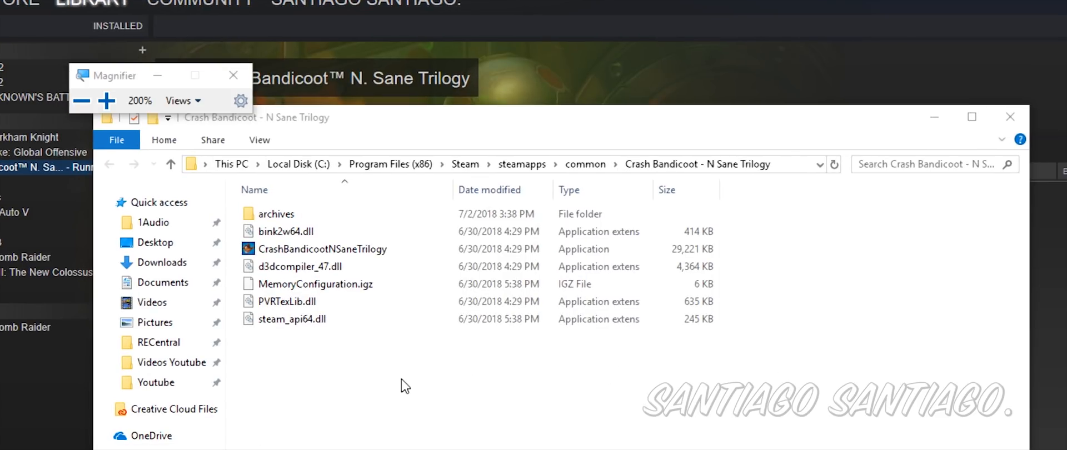
Paste the modded executable into the game folder, replacing the original file
{"action": "right_click", "coordinate": [406, 386]}
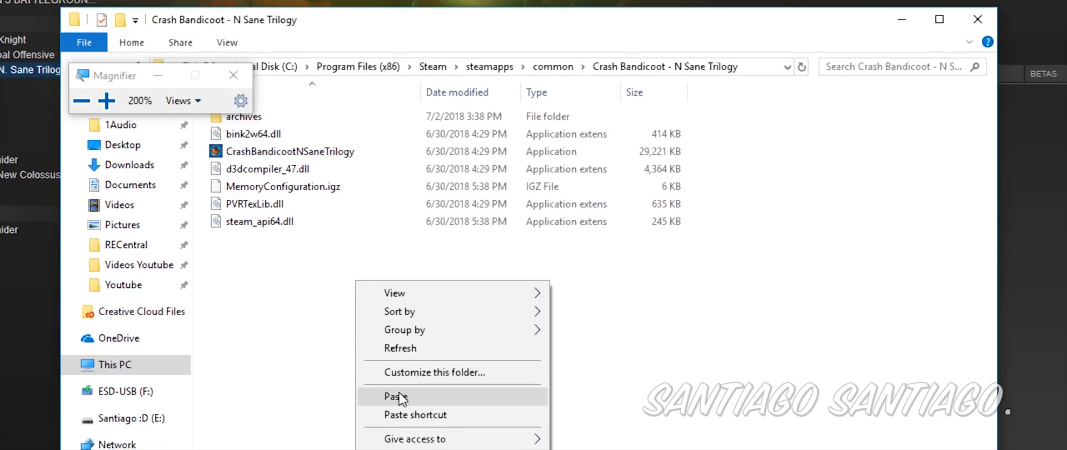
{"action": "left_click", "coordinate": [396, 396]}
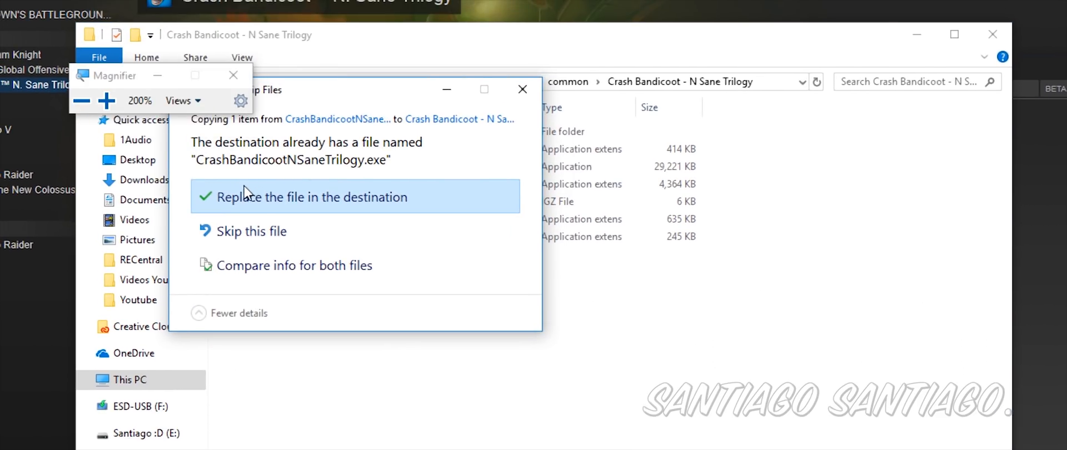
{"action": "left_click", "coordinate": [309, 197]}
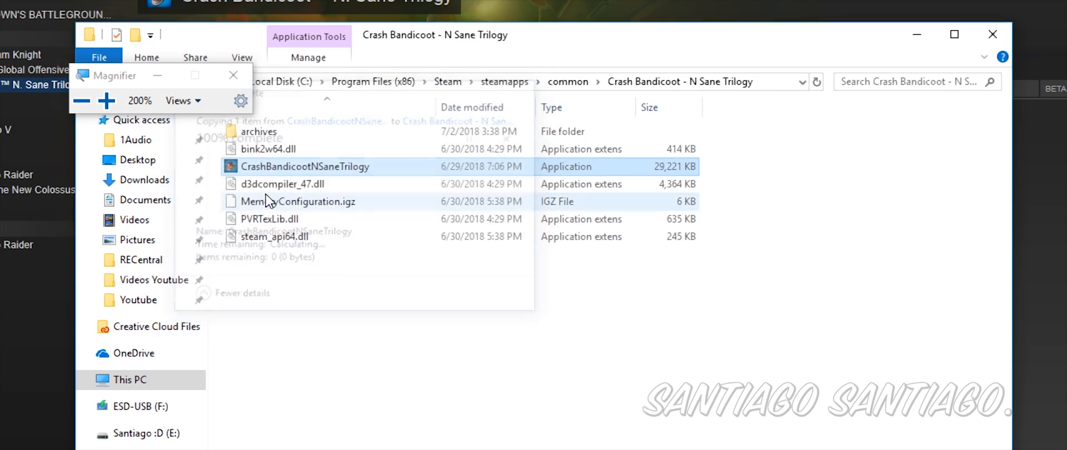